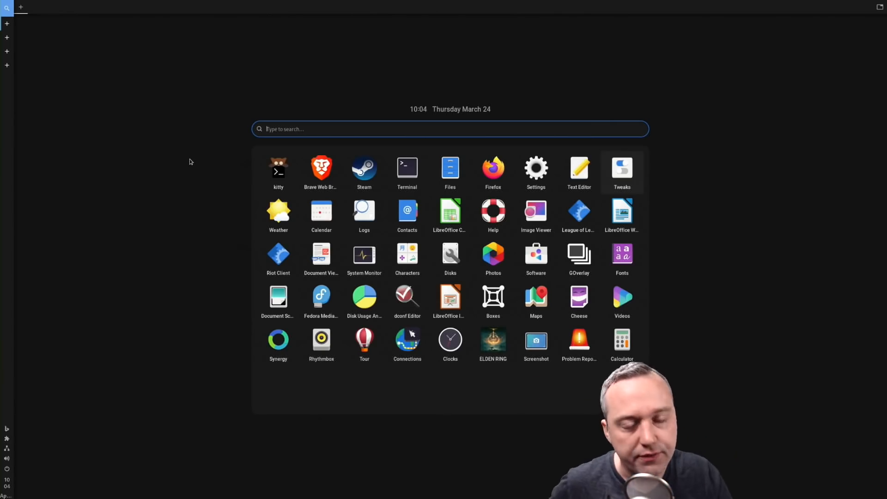
{"action": "mouse_move", "coordinate": [157, 204]}
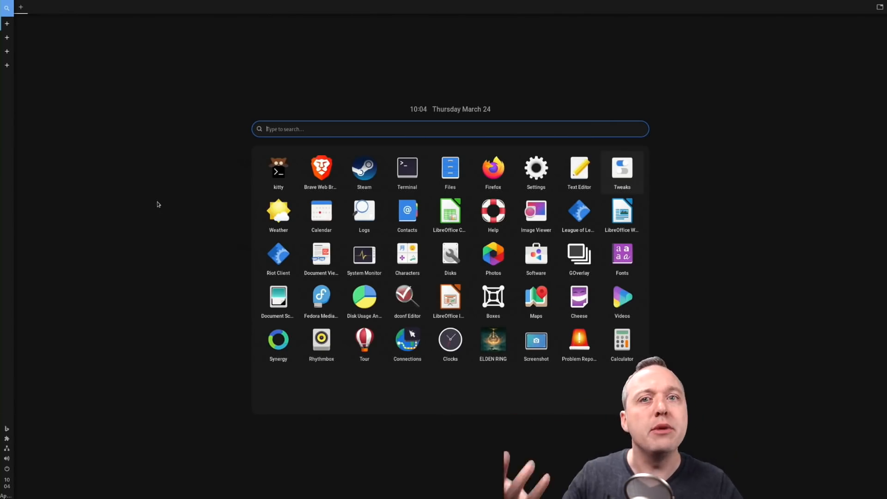
{"action": "mouse_move", "coordinate": [133, 212]}
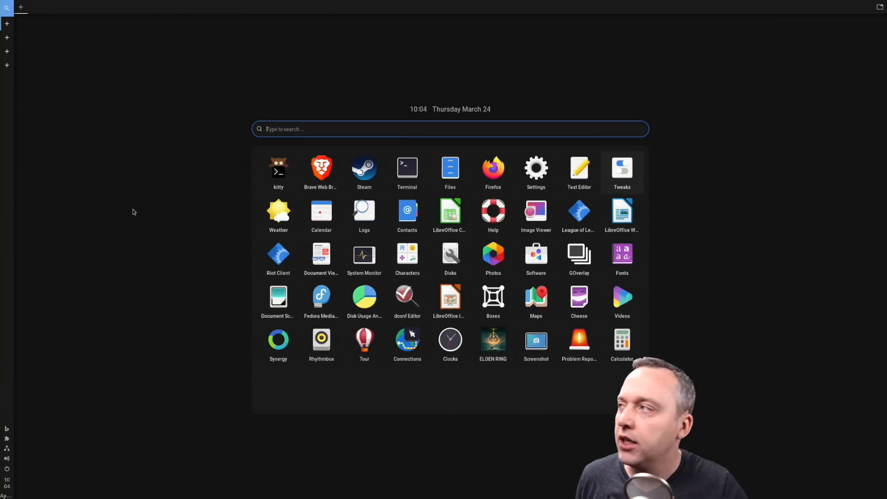
{"action": "mouse_move", "coordinate": [135, 192]}
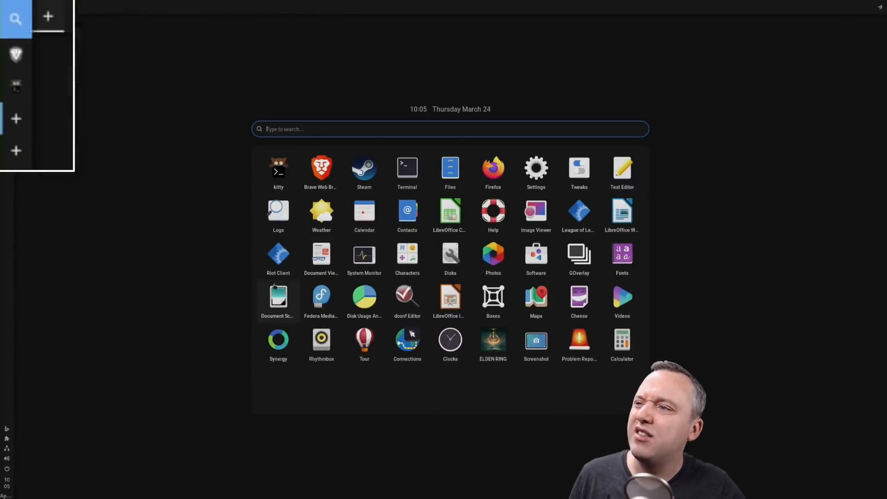
{"action": "mouse_move", "coordinate": [364, 215]}
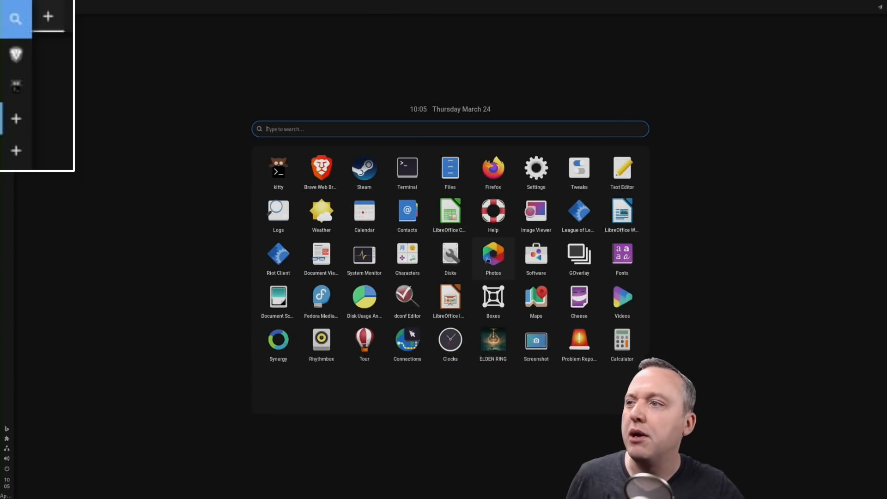
{"action": "mouse_move", "coordinate": [450, 258]}
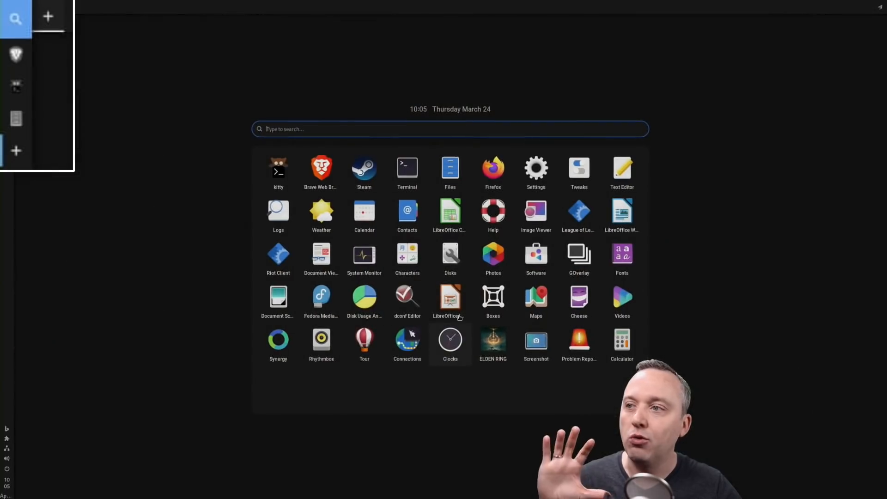
Step: Launch Steam from the app launcher into its own new workspace
{"action": "left_click", "coordinate": [364, 167]}
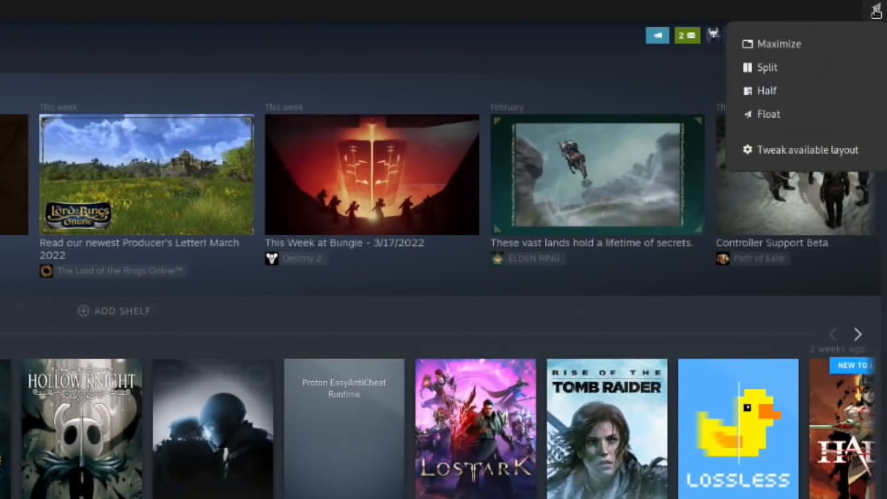
{"action": "mouse_move", "coordinate": [782, 45]}
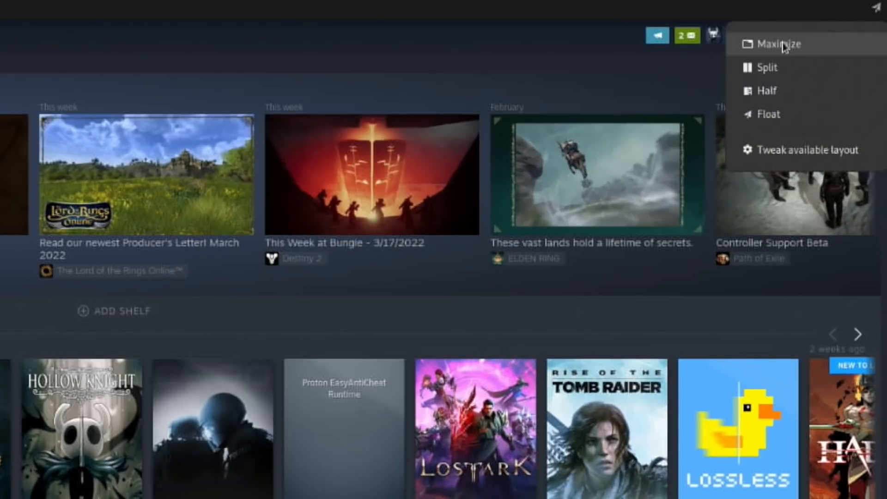
{"action": "mouse_move", "coordinate": [767, 67]}
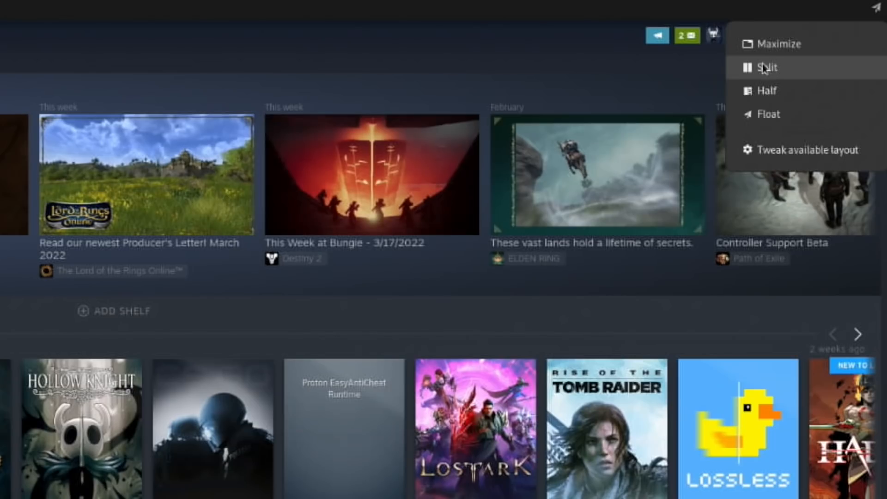
{"action": "mouse_move", "coordinate": [766, 114]}
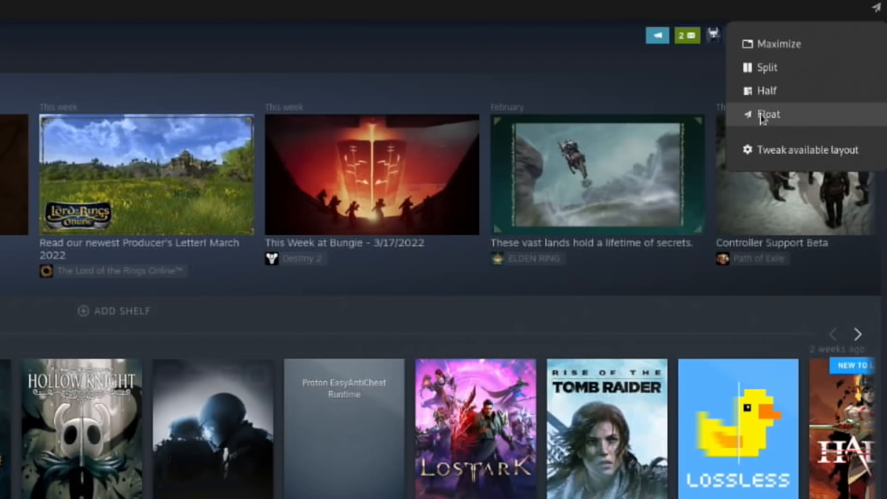
{"action": "mouse_move", "coordinate": [769, 122]}
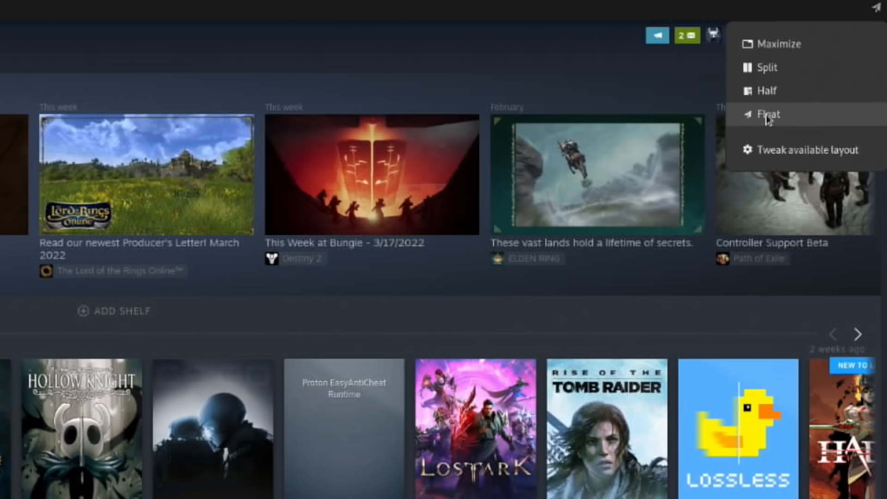
{"action": "mouse_move", "coordinate": [767, 119]}
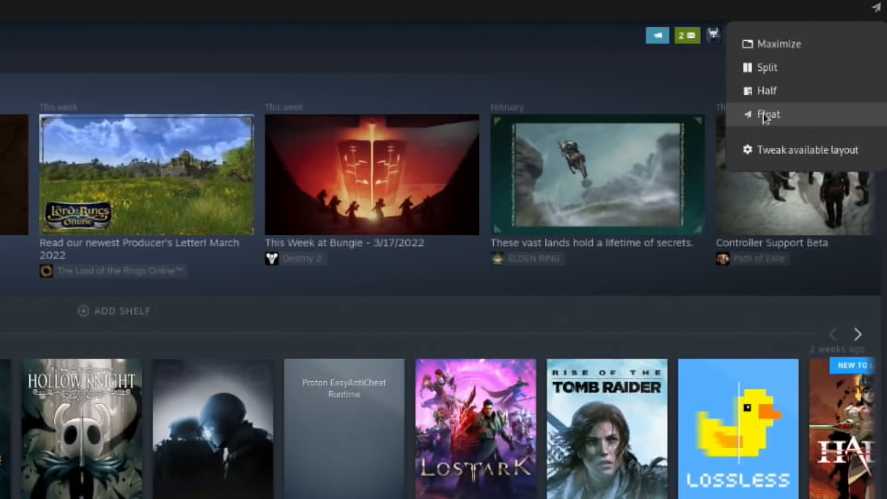
Step: Dismiss Steam's layout menu and bring up the app search from the panel
{"action": "left_click", "coordinate": [767, 115]}
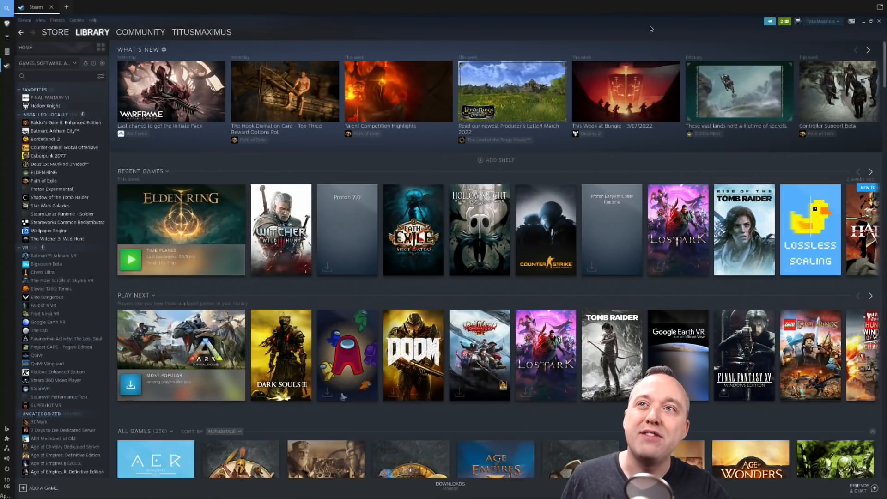
{"action": "mouse_move", "coordinate": [610, 28]}
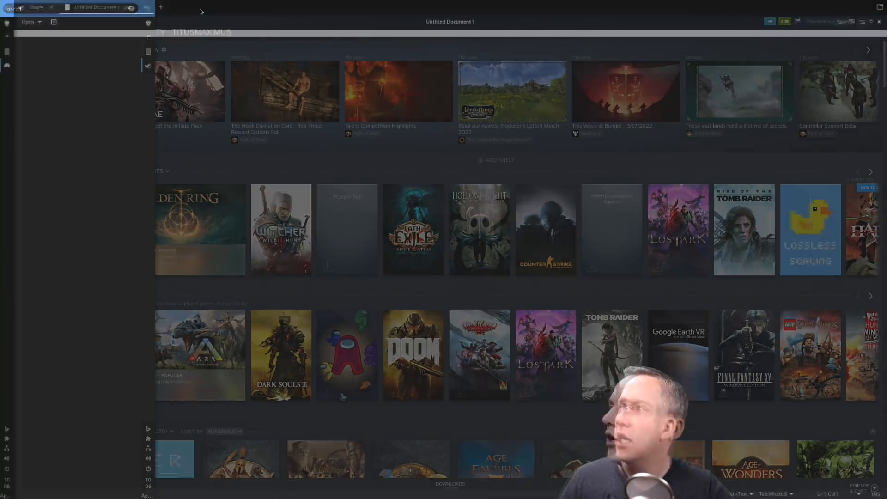
{"action": "left_click", "coordinate": [34, 6]}
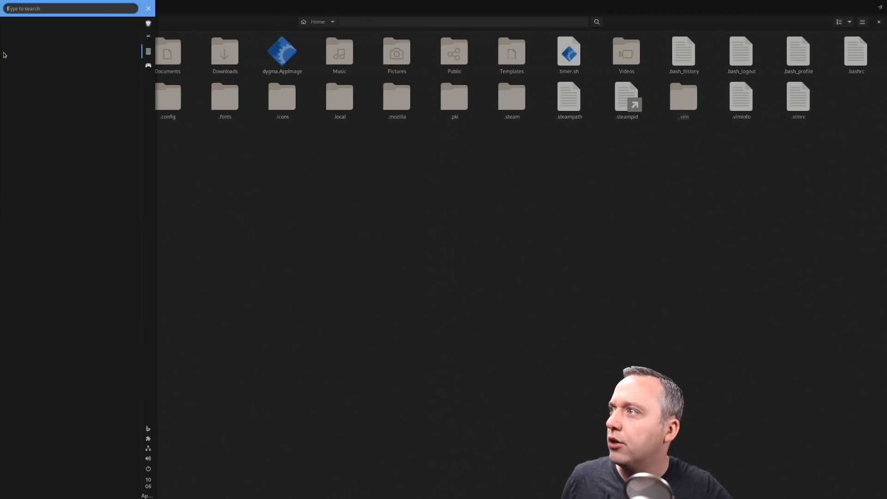
{"action": "mouse_move", "coordinate": [21, 67]}
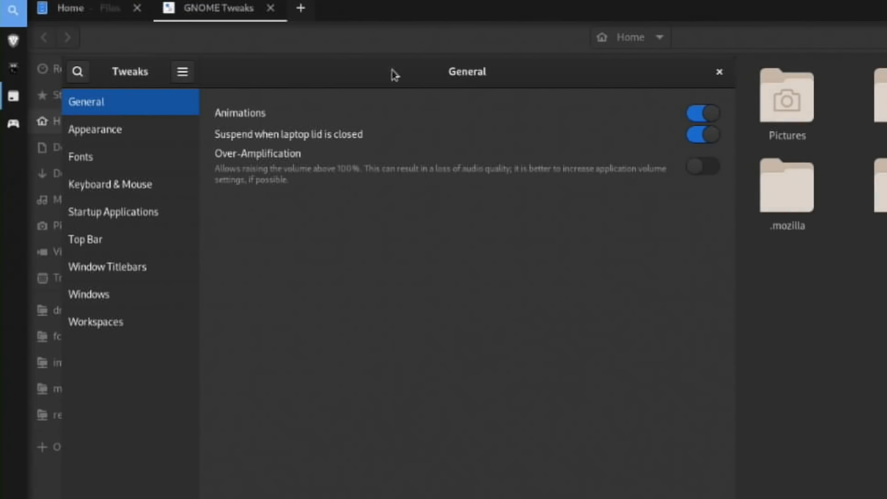
{"action": "mouse_move", "coordinate": [377, 86]}
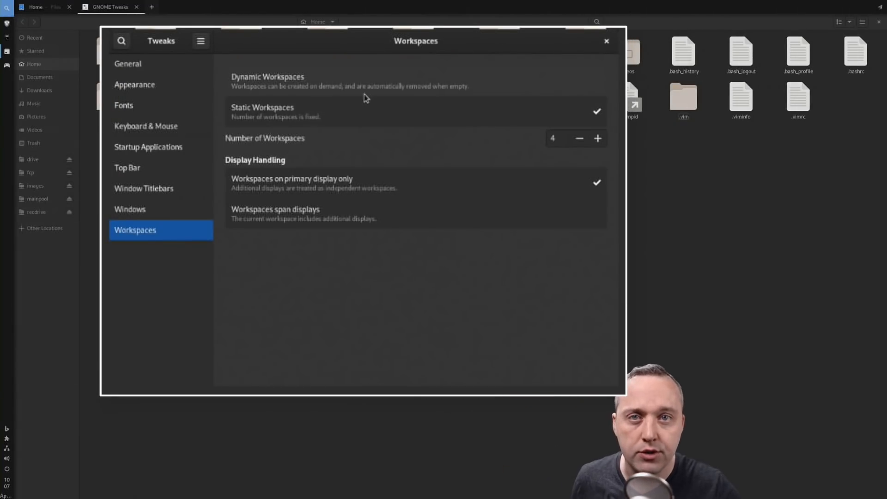
{"action": "mouse_move", "coordinate": [332, 79]}
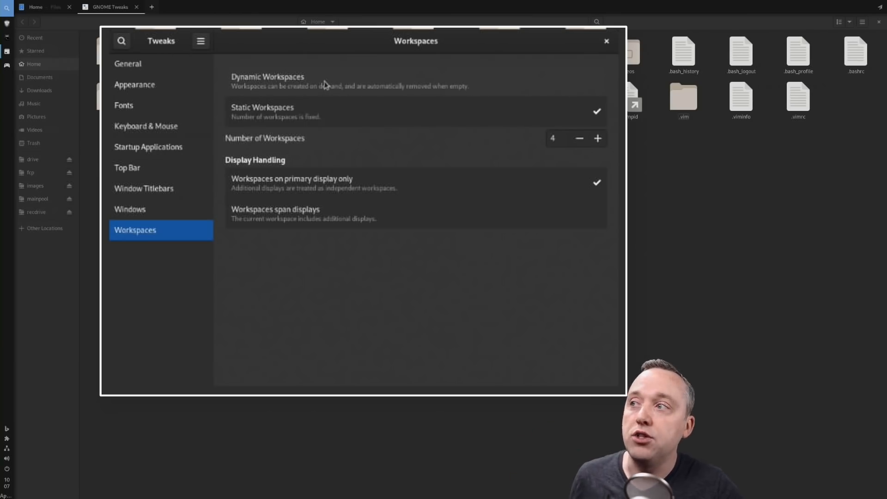
{"action": "mouse_move", "coordinate": [328, 96]}
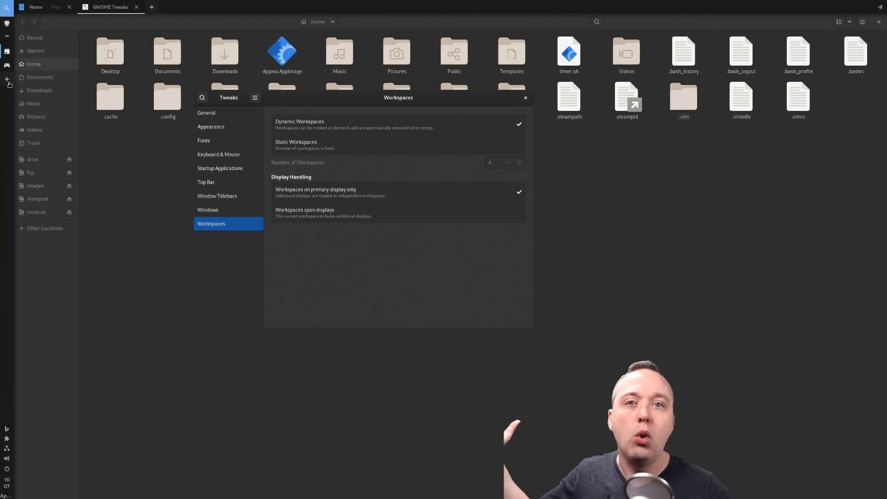
Step: Switch workspaces from a static four to Dynamic Workspaces in Tweaks
{"action": "left_click", "coordinate": [296, 144]}
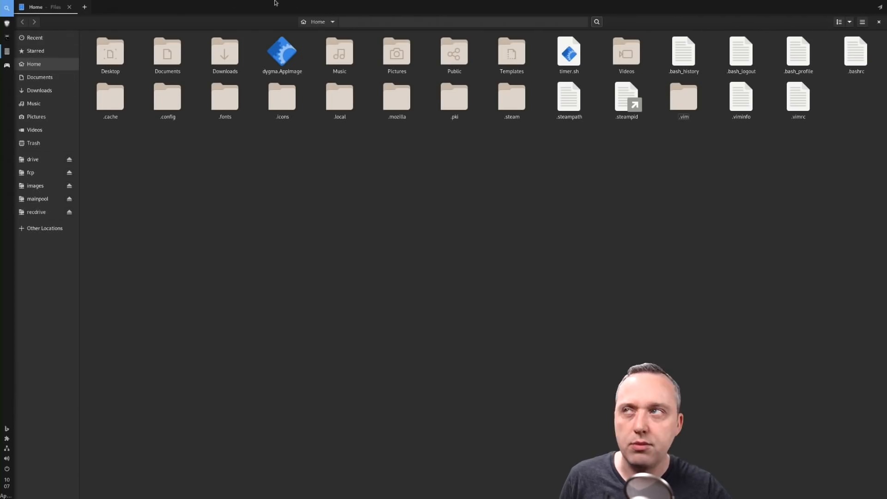
{"action": "mouse_move", "coordinate": [224, 3]}
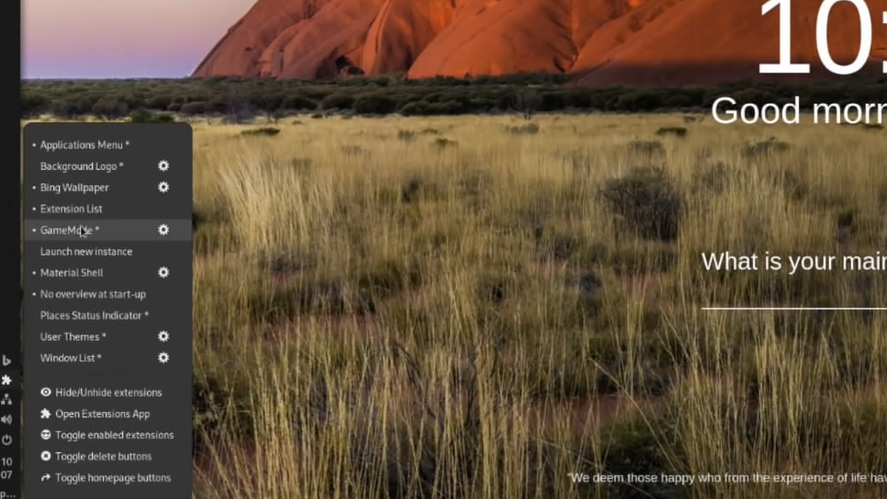
{"action": "mouse_move", "coordinate": [83, 145]}
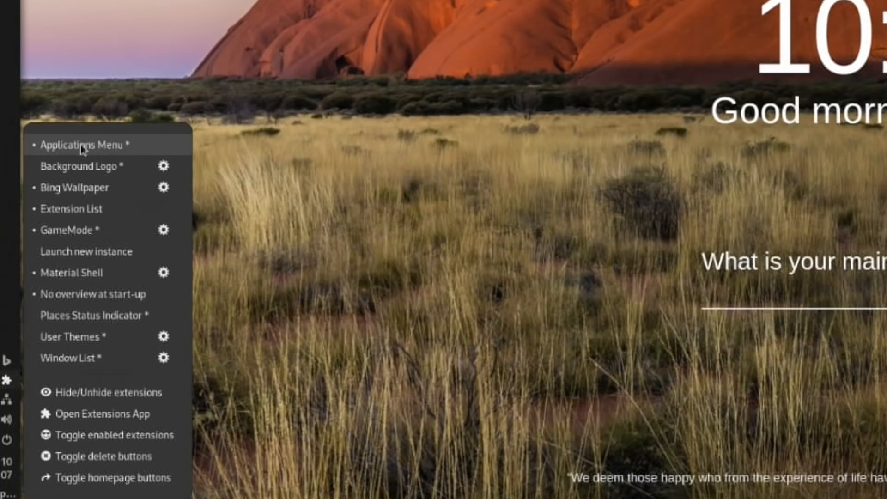
Step: Disable the Applications Menu extension, glance at Bing Wallpaper options, return to the extensions list
{"action": "left_click", "coordinate": [72, 159]}
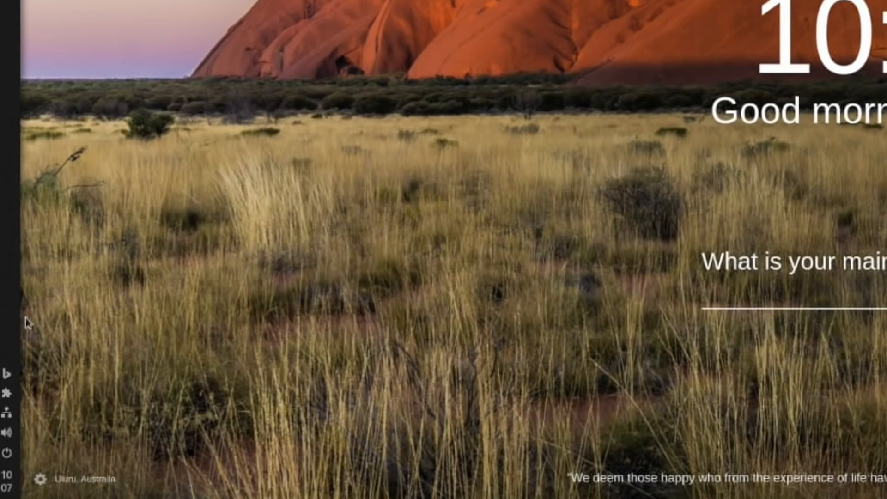
{"action": "left_click", "coordinate": [6, 373]}
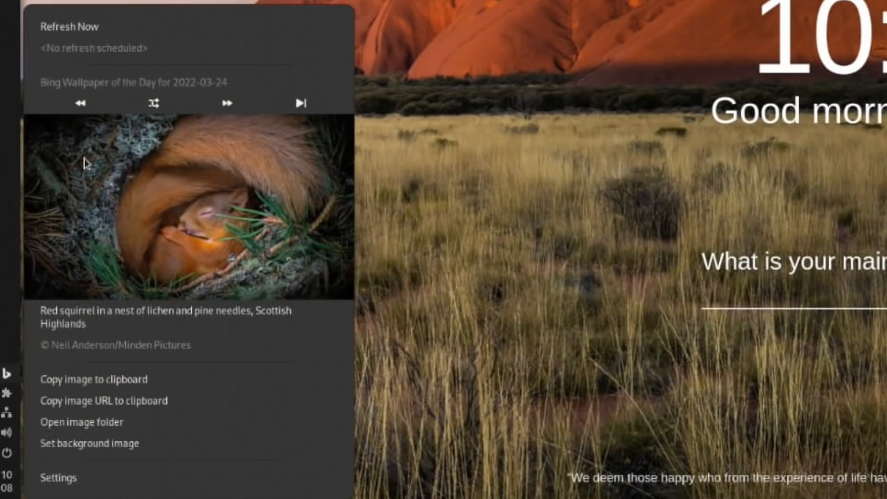
{"action": "left_click", "coordinate": [8, 394]}
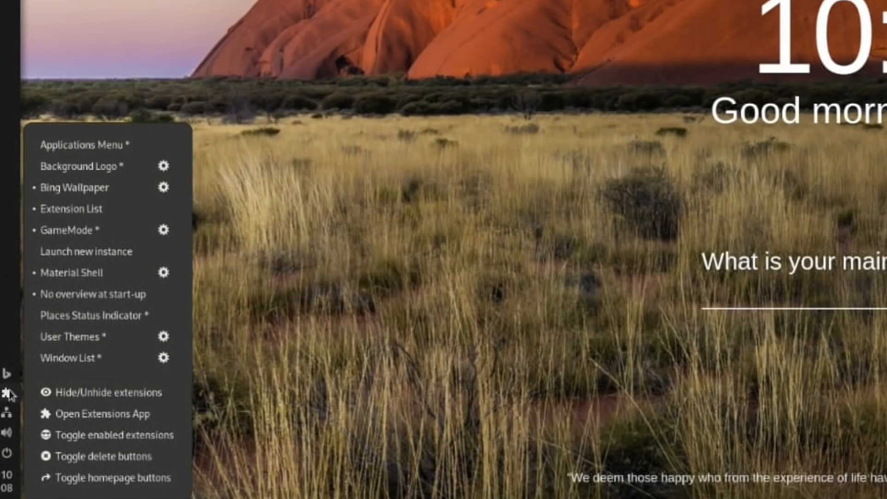
{"action": "mouse_move", "coordinate": [91, 165]}
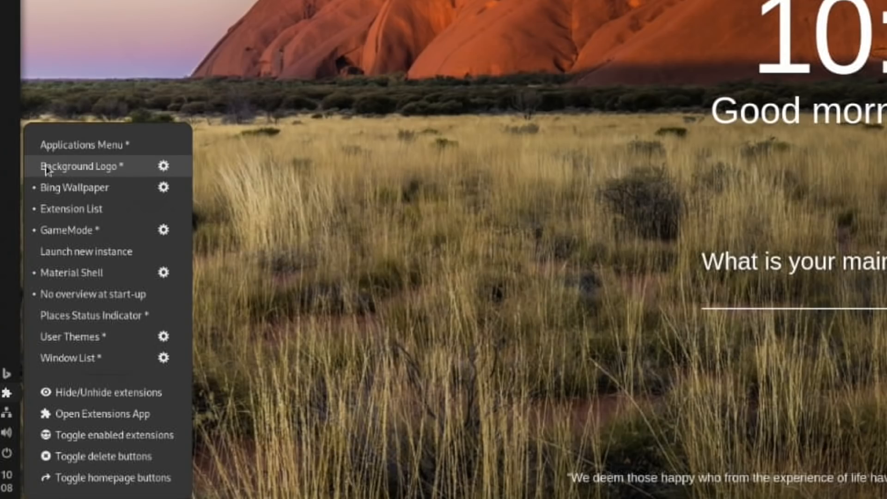
{"action": "mouse_move", "coordinate": [83, 188]}
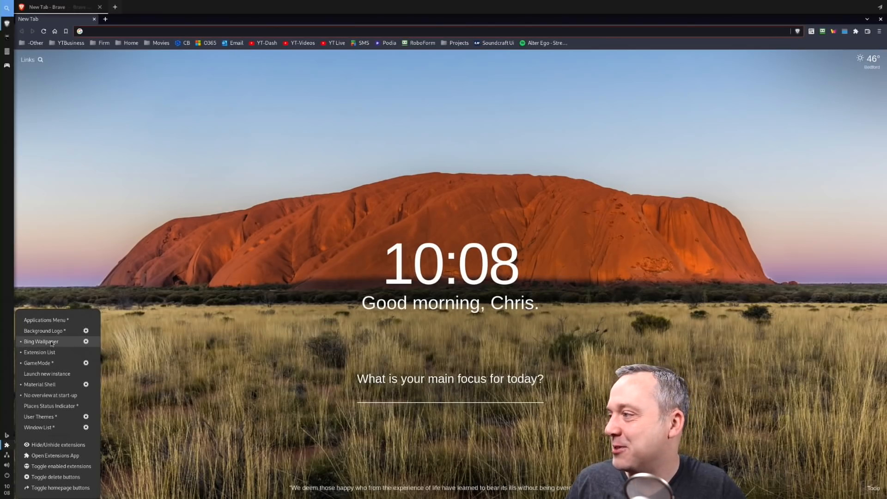
{"action": "mouse_move", "coordinate": [39, 352]}
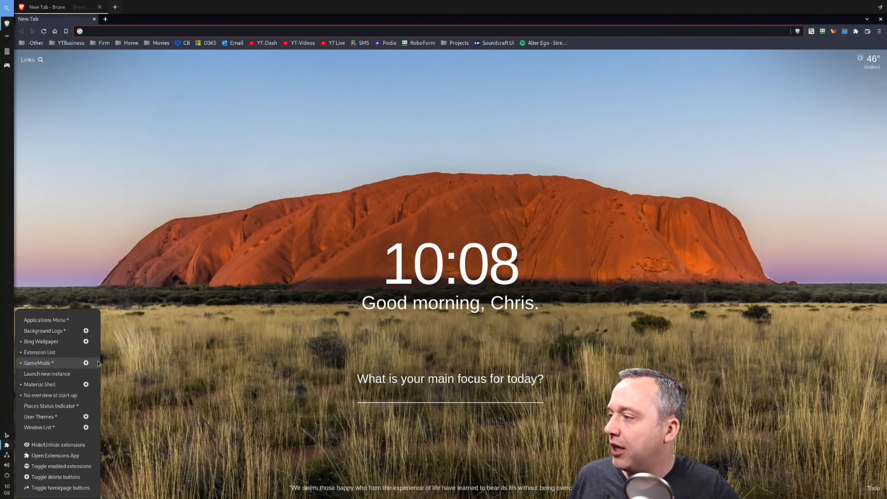
Step: Enable GameMode's always-show-icon and active icon tint, then move to Material Shell's settings
{"action": "left_click", "coordinate": [85, 362]}
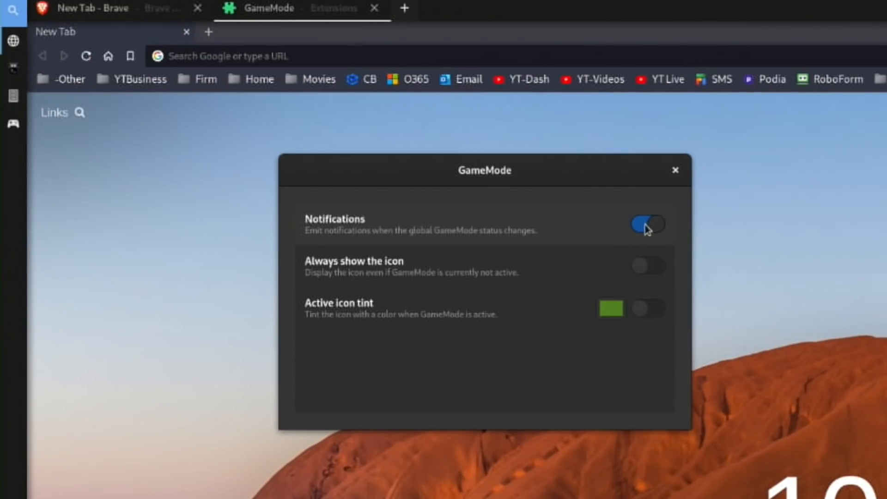
{"action": "mouse_move", "coordinate": [661, 227]}
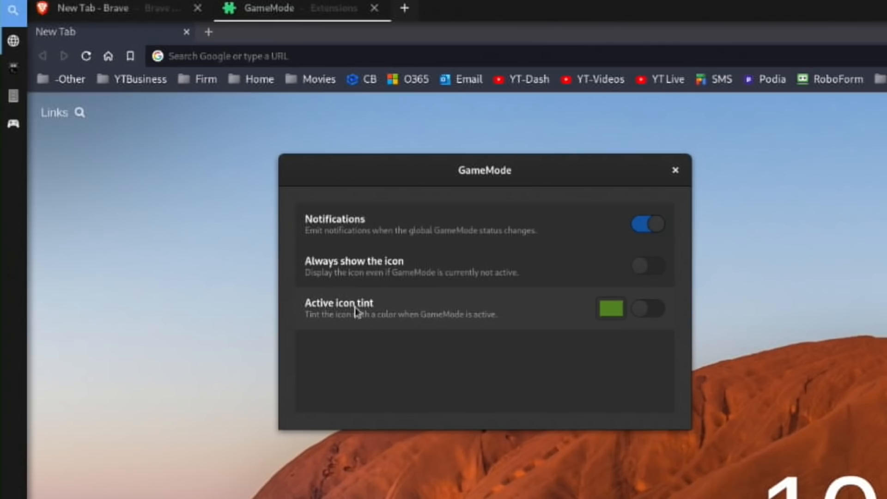
{"action": "left_click", "coordinate": [648, 308]}
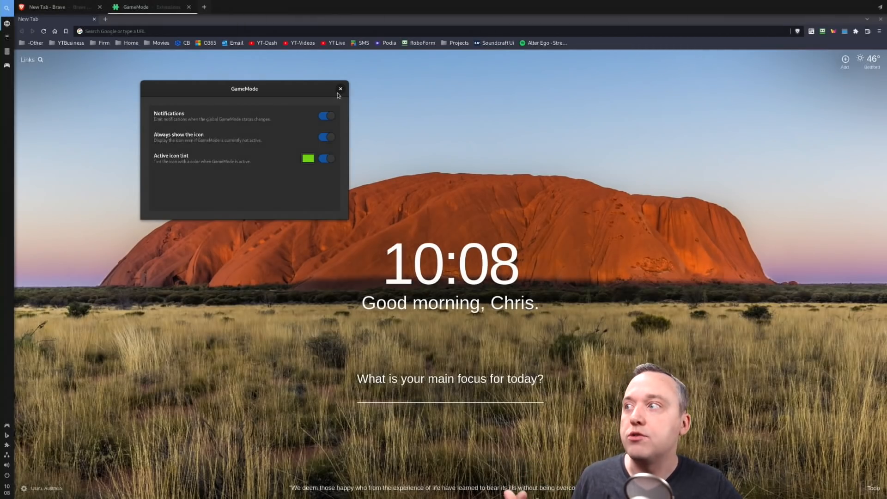
{"action": "left_click", "coordinate": [340, 88]}
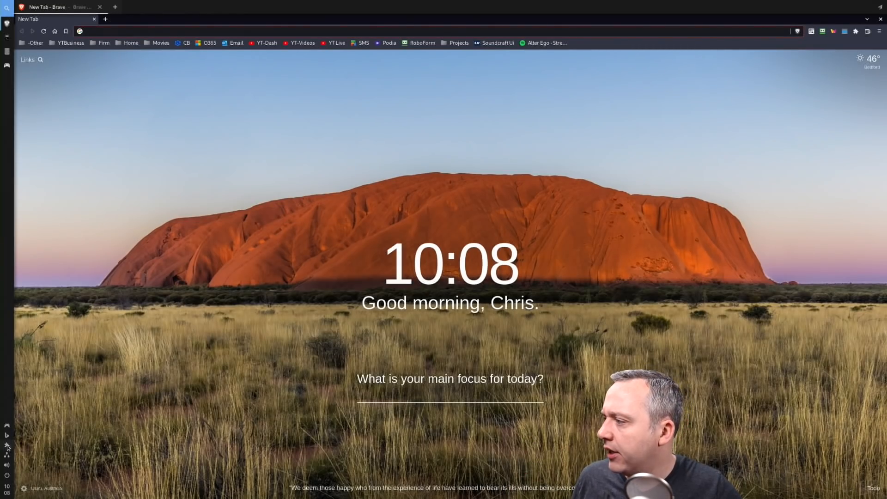
{"action": "left_click", "coordinate": [8, 445]}
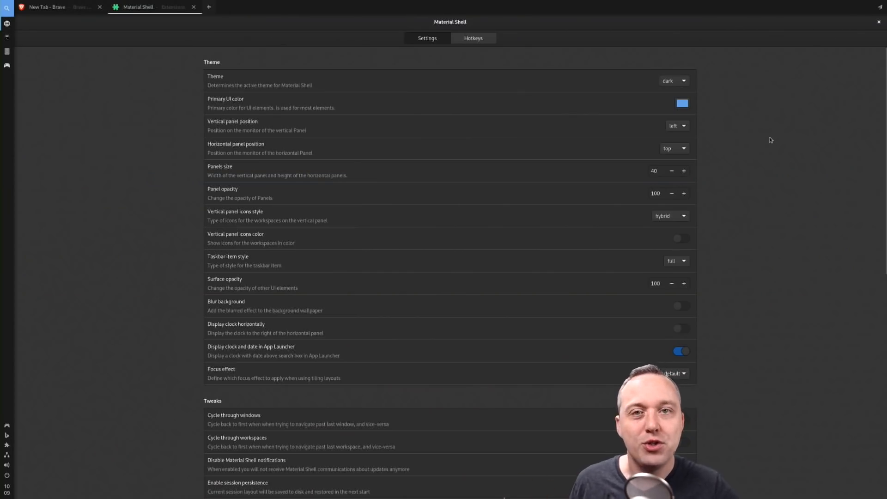
{"action": "mouse_move", "coordinate": [733, 185]}
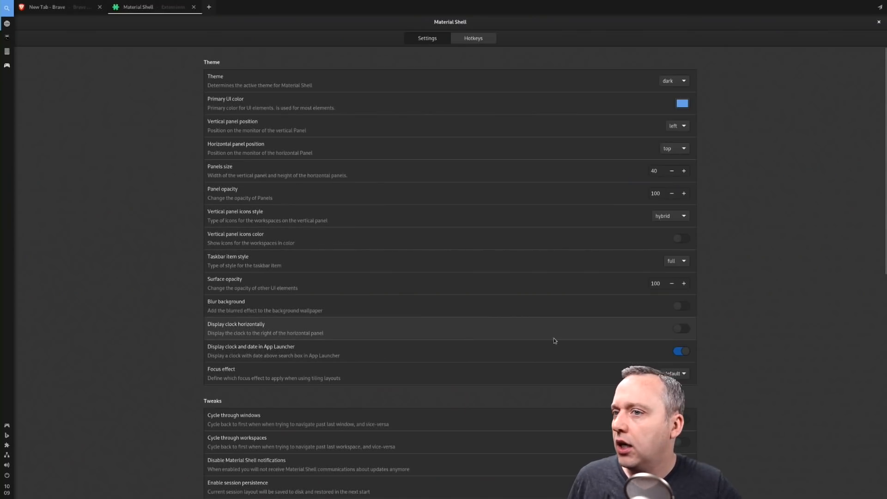
{"action": "mouse_move", "coordinate": [320, 172]}
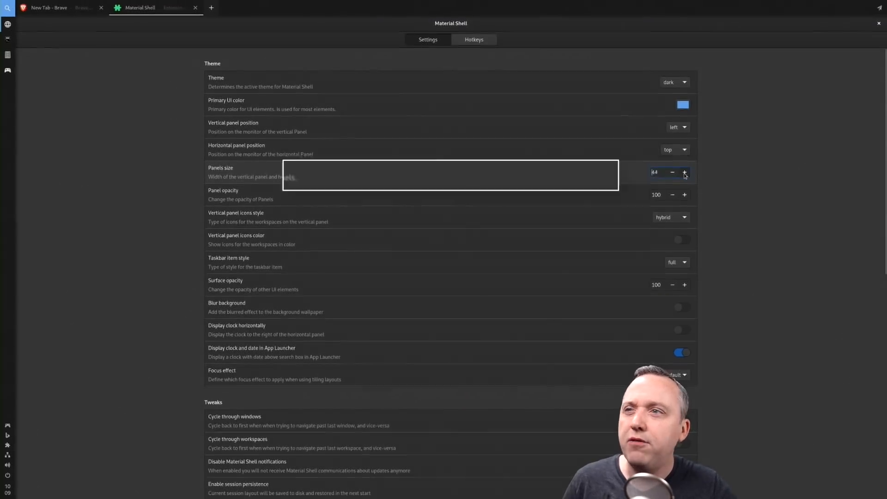
Step: Set Material Shell panels size to 48 and panel opacity to 50
{"action": "left_click", "coordinate": [683, 172]}
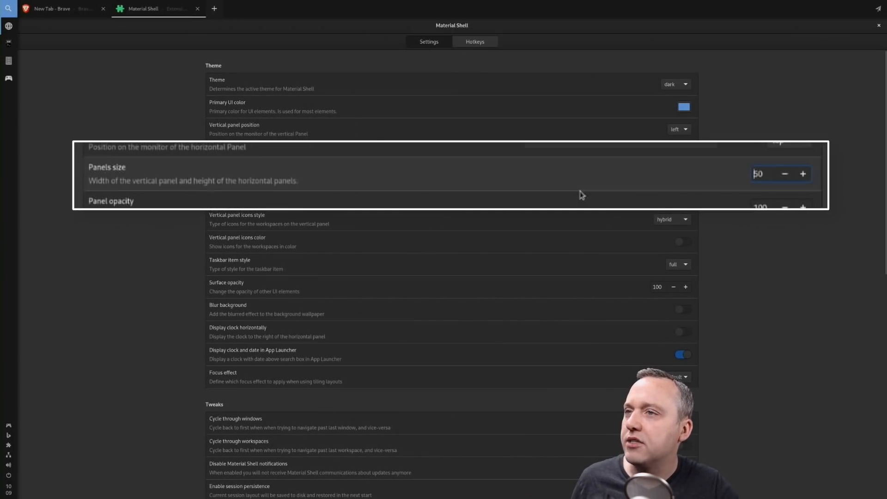
{"action": "left_click", "coordinate": [784, 174]}
{"action": "type", "text": "90"}
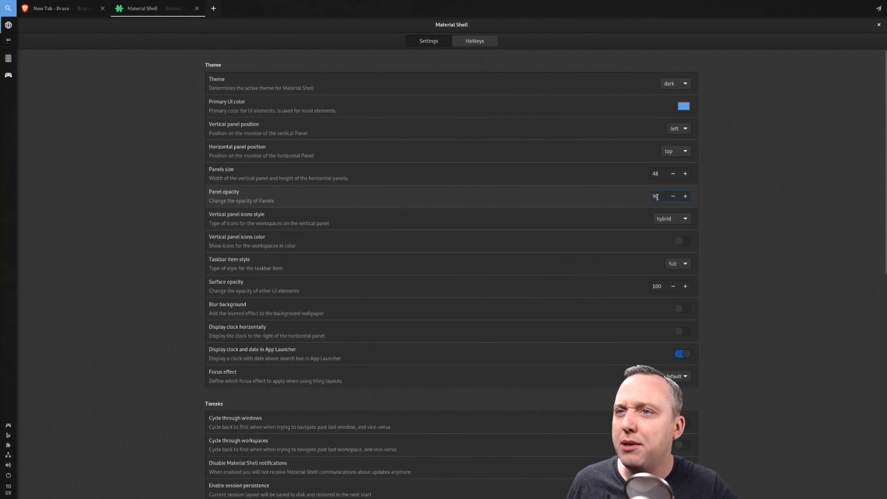
{"action": "type", "text": "50"}
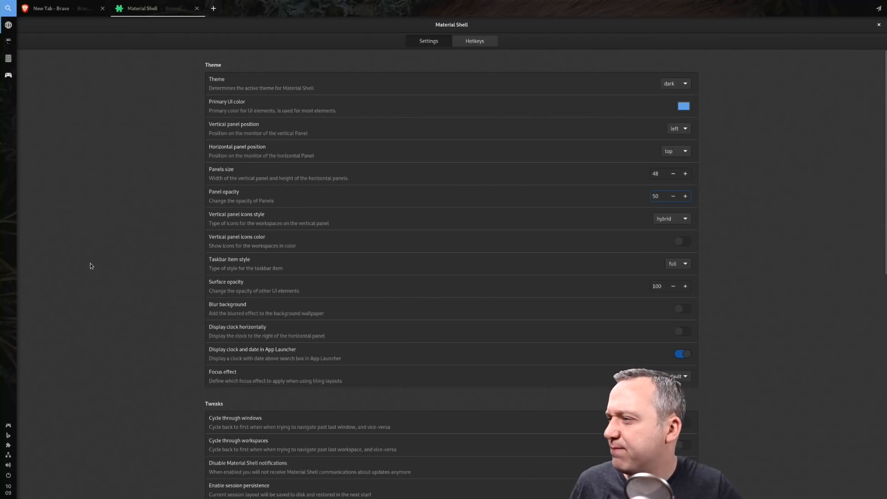
Step: Choose maximize as the default tiling layout for new workspaces and close the settings
{"action": "scroll", "scroll_direction": "down", "scroll_amount": 3}
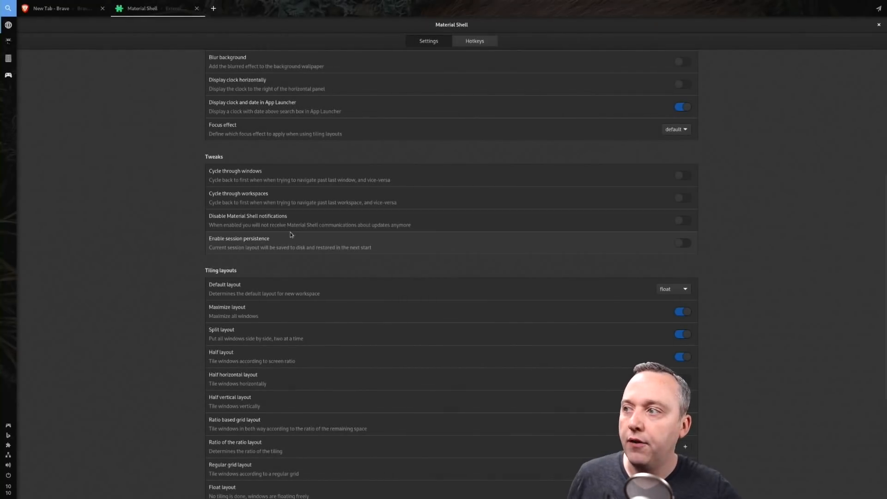
{"action": "mouse_move", "coordinate": [378, 255]}
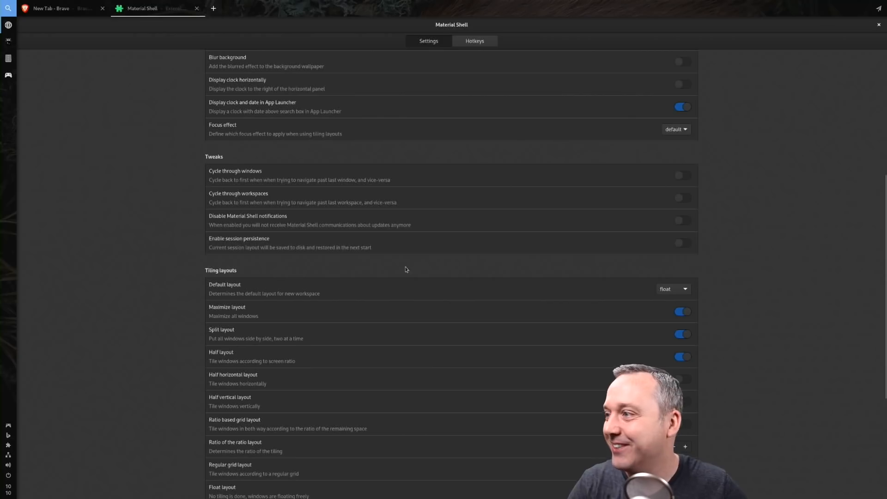
{"action": "scroll", "scroll_direction": "down", "scroll_amount": 3}
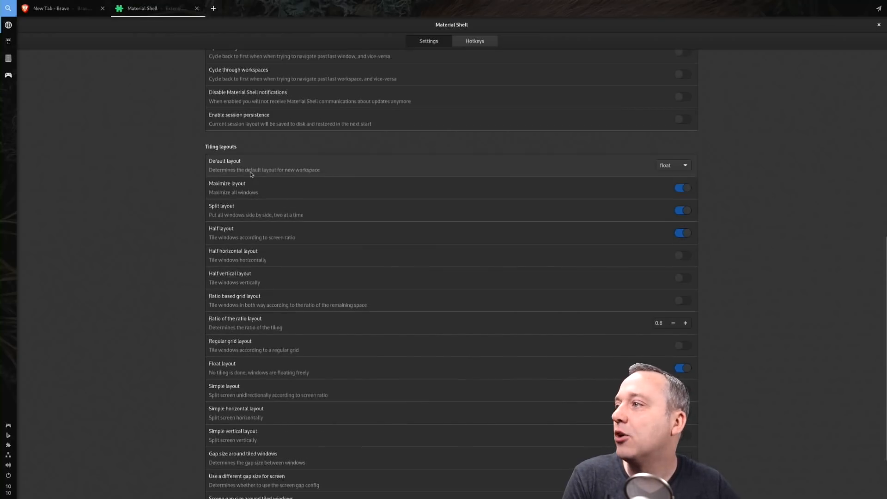
{"action": "left_click", "coordinate": [673, 164]}
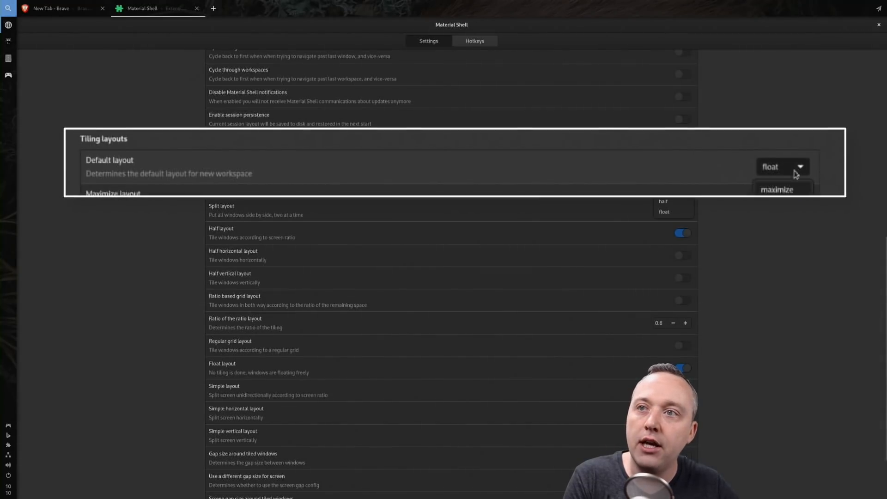
{"action": "left_click", "coordinate": [776, 189]}
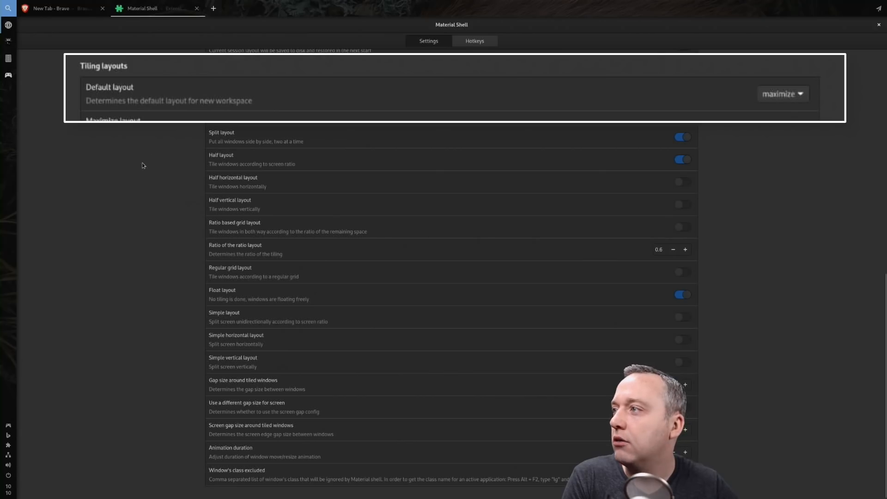
{"action": "left_click", "coordinate": [782, 93]}
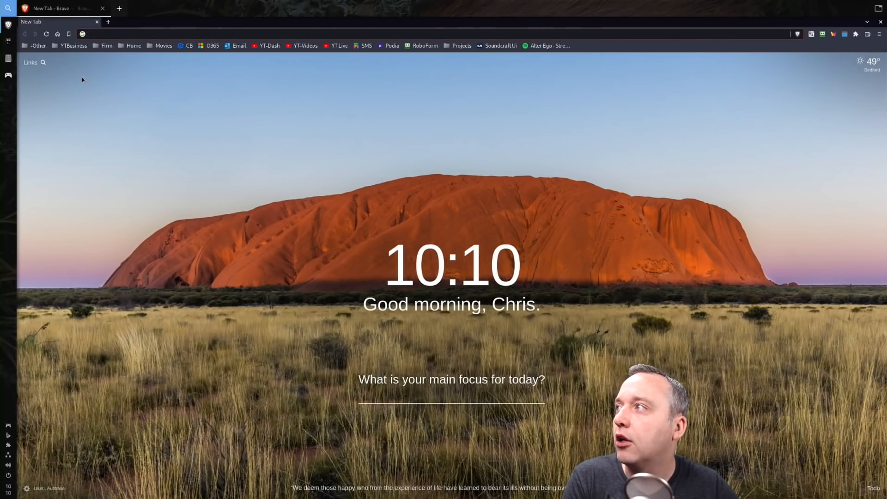
{"action": "mouse_move", "coordinate": [148, 148]}
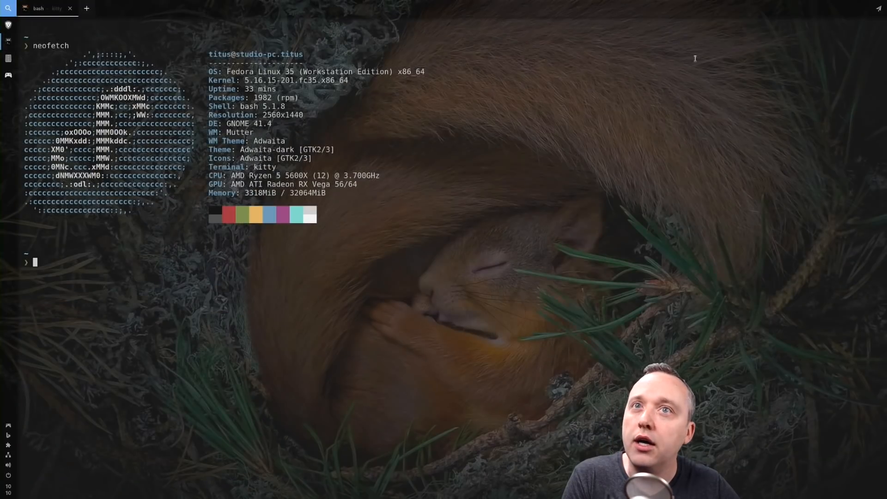
{"action": "left_click", "coordinate": [880, 8]}
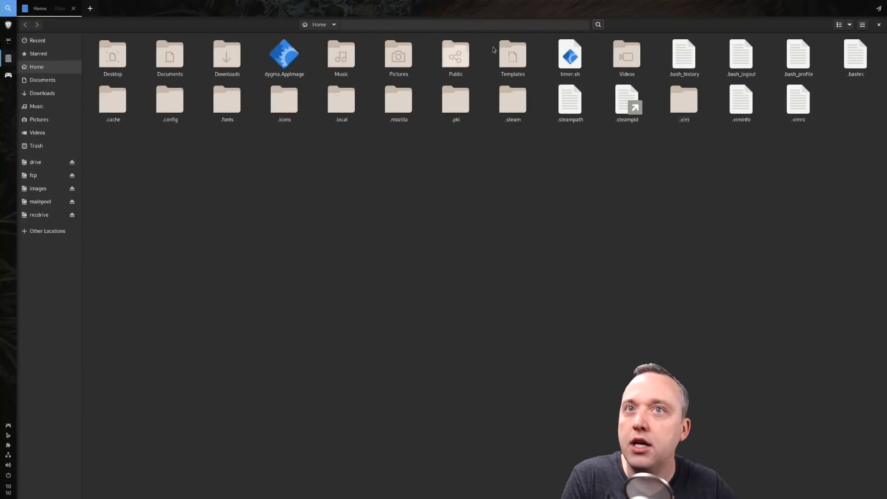
{"action": "left_click", "coordinate": [862, 24]}
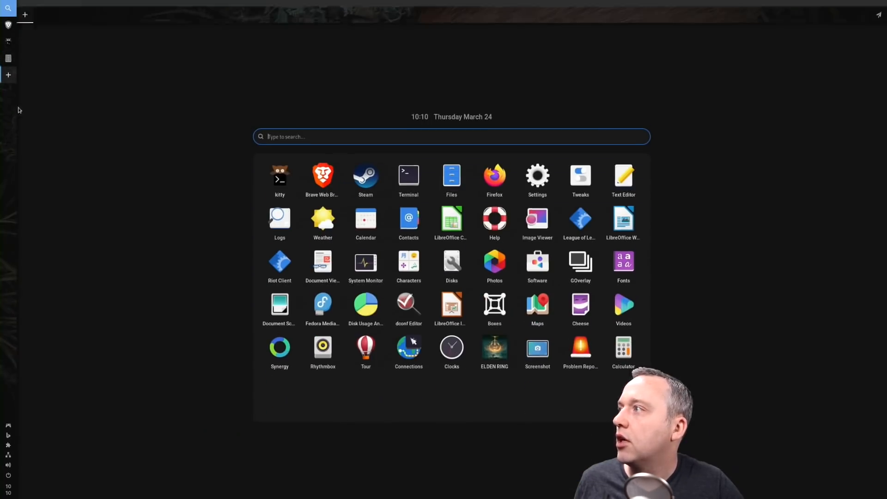
{"action": "left_click", "coordinate": [365, 176]}
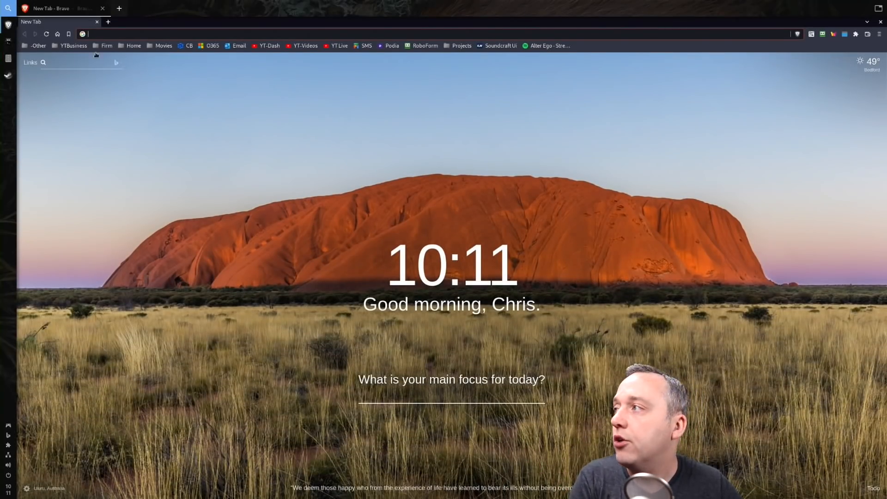
{"action": "left_click", "coordinate": [119, 8]}
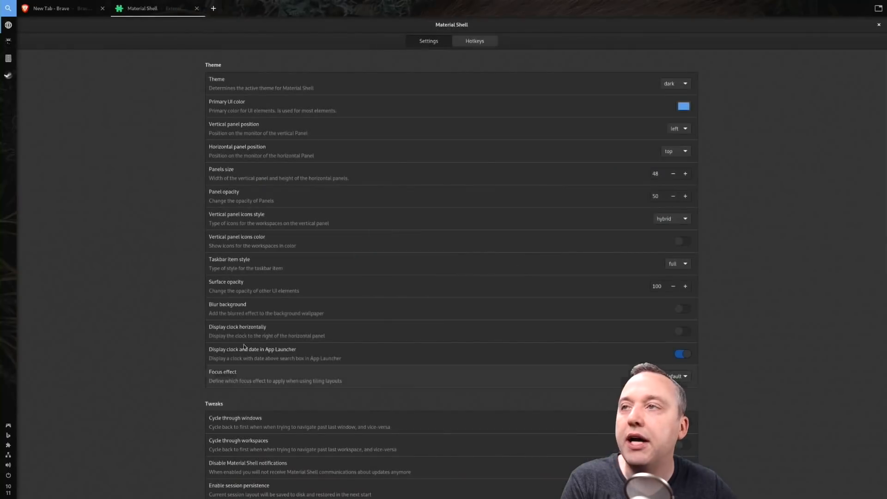
{"action": "scroll", "scroll_direction": "down", "scroll_amount": 3}
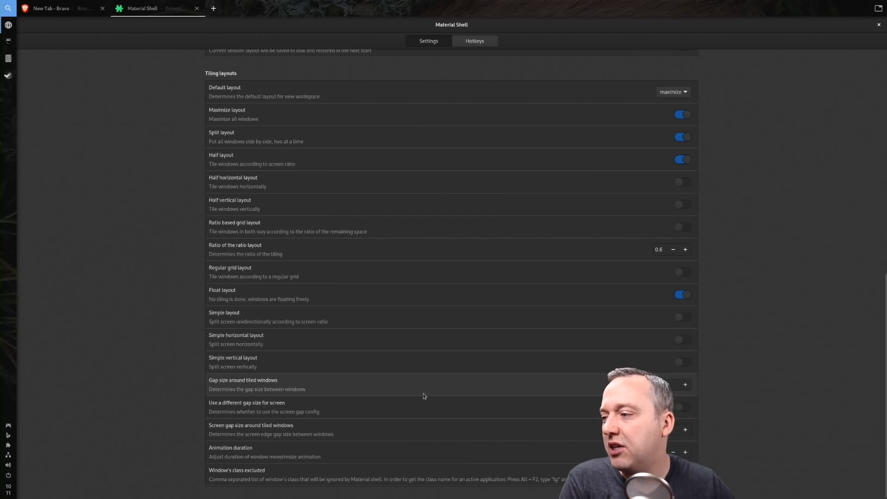
{"action": "mouse_move", "coordinate": [435, 391]}
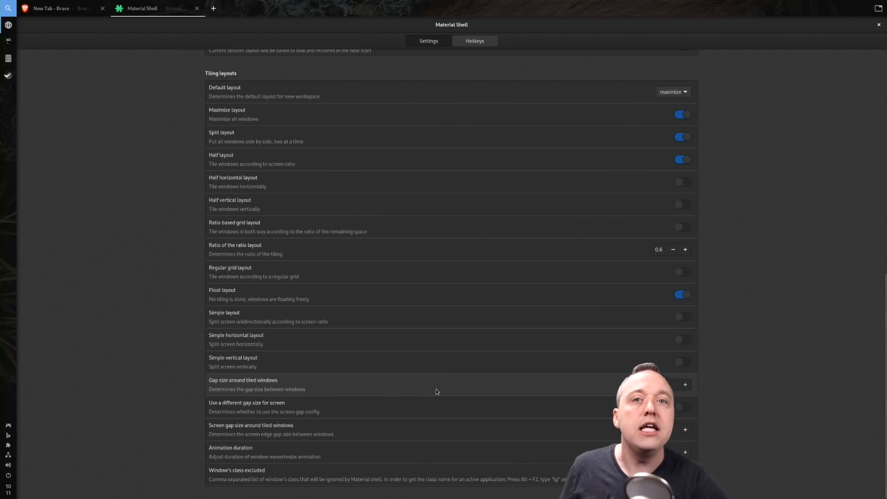
{"action": "mouse_move", "coordinate": [367, 402]}
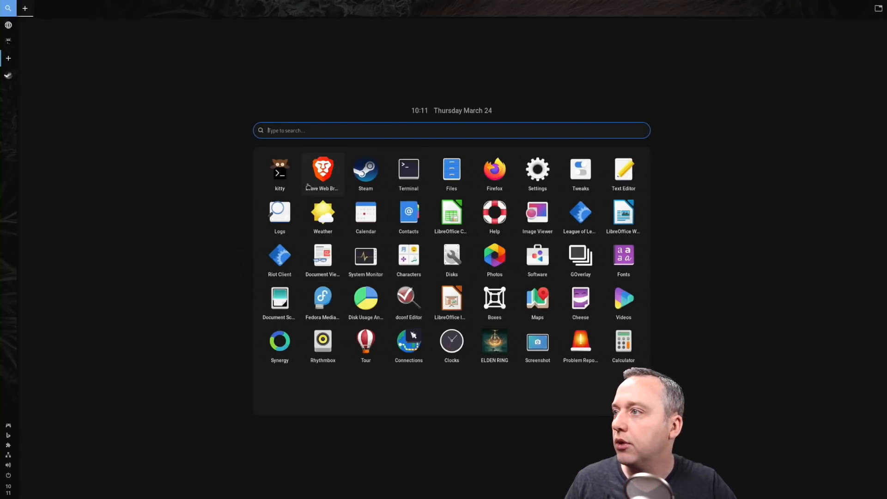
Step: Search for gimp and launch GNU Image Manipulation Program into its own workspace
{"action": "type", "text": "gl"}
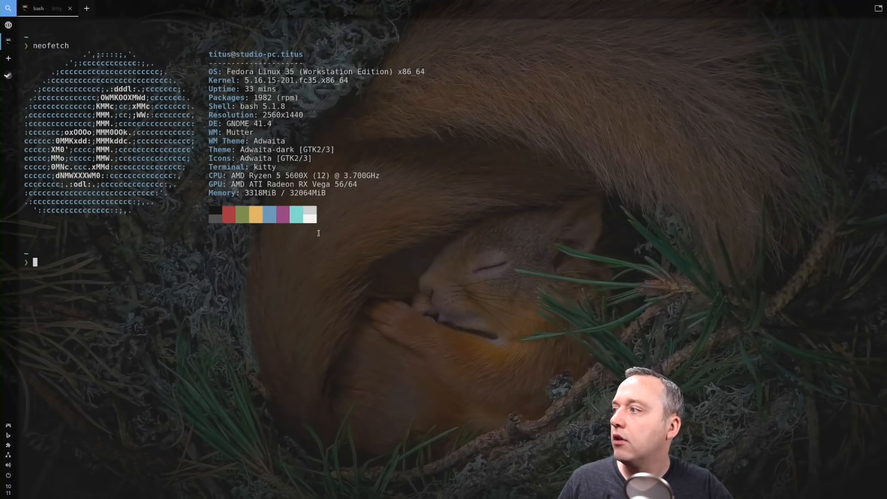
{"action": "type", "text": "sudo dnf i"}
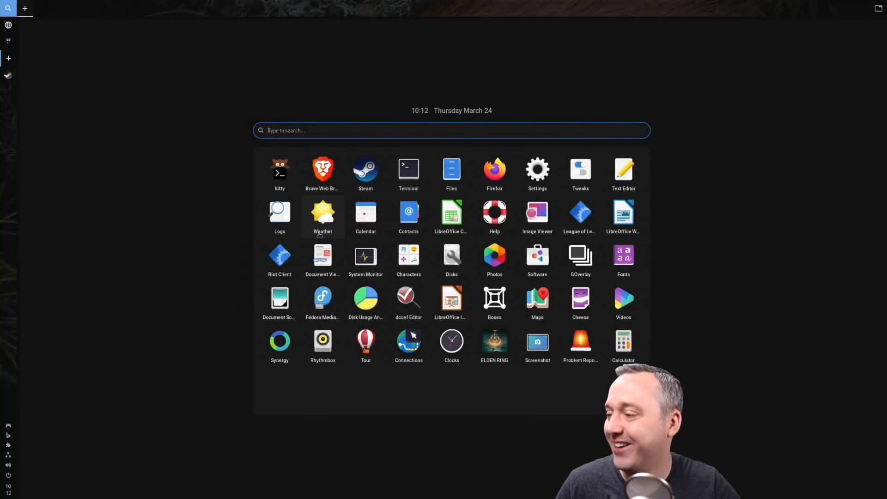
{"action": "type", "text": "gimp"}
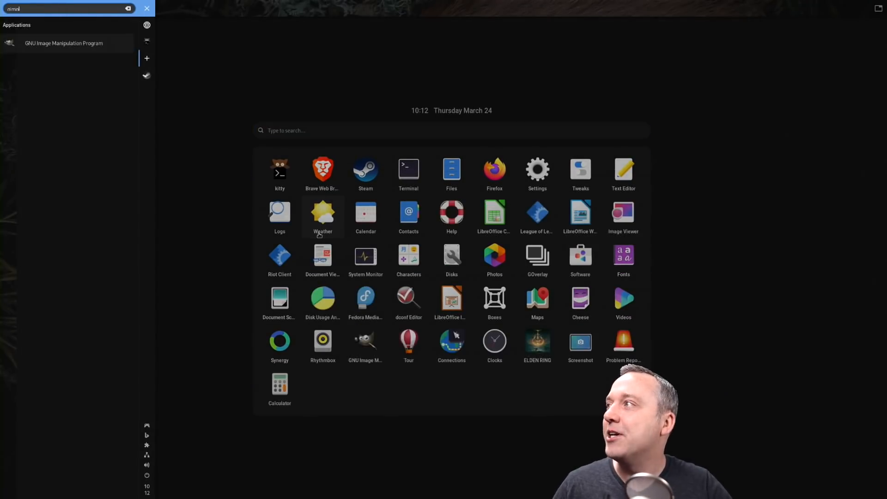
{"action": "left_click", "coordinate": [64, 43]}
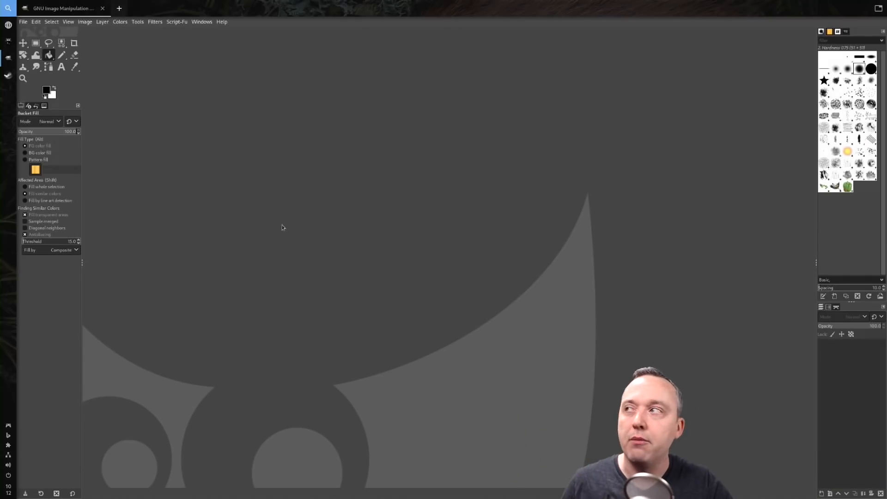
Step: Bring up GIMP's Open Image dialog via File > Open… and nudge it into place
{"action": "left_click", "coordinate": [22, 21]}
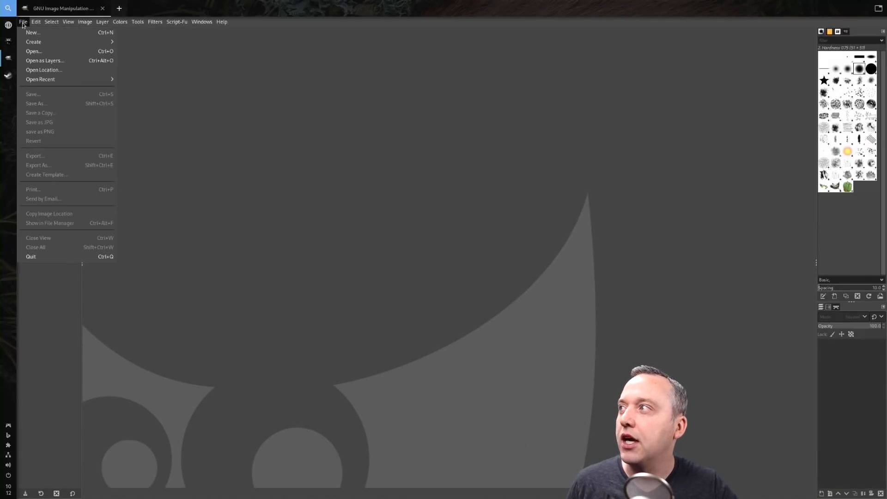
{"action": "left_click", "coordinate": [33, 51]}
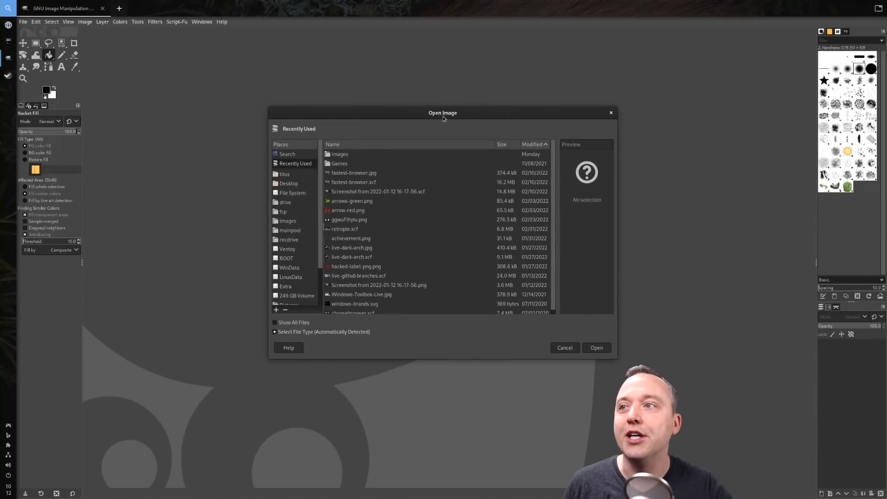
{"action": "mouse_move", "coordinate": [463, 291]}
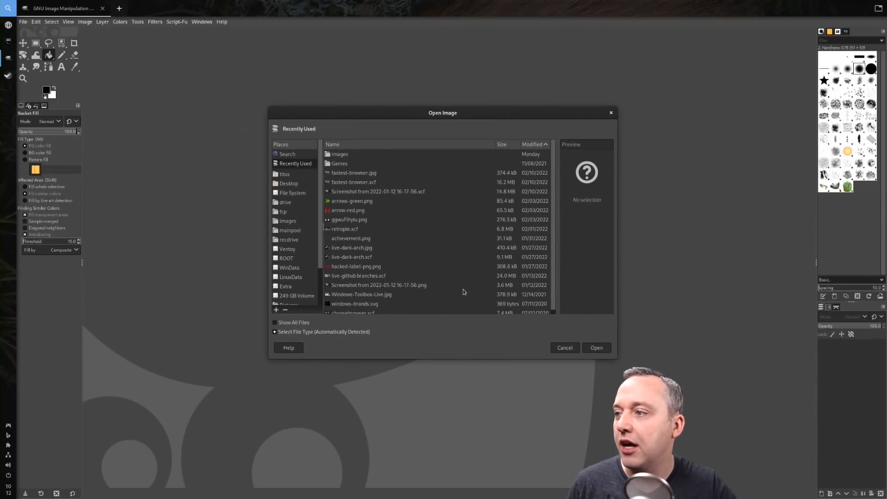
{"action": "left_click_drag", "start_coordinate": [442, 112], "coordinate": [461, 95]}
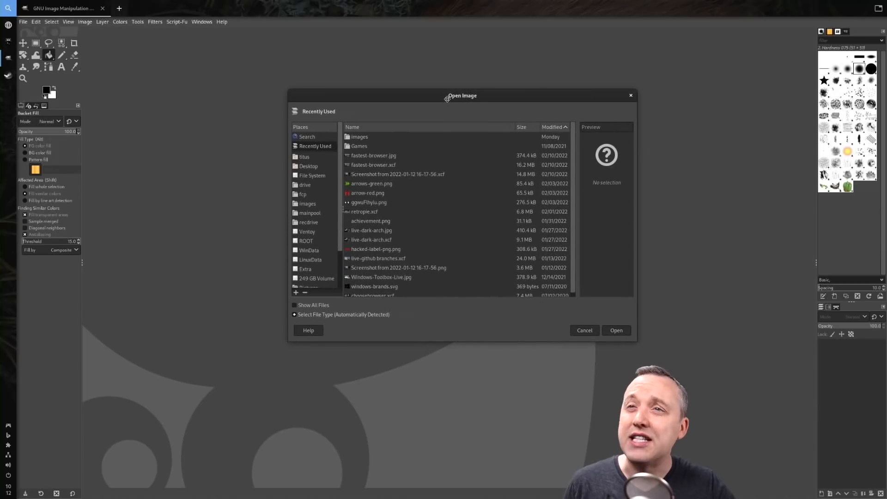
{"action": "mouse_move", "coordinate": [444, 125]}
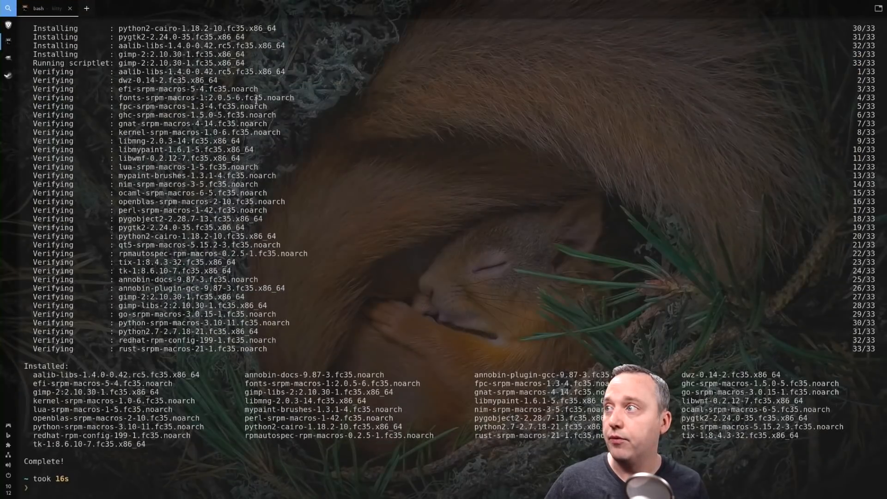
Step: Run neofetch for the Fedora 35 summary, then type sudo dnf install steam
{"action": "type", "text": "neofetch"}
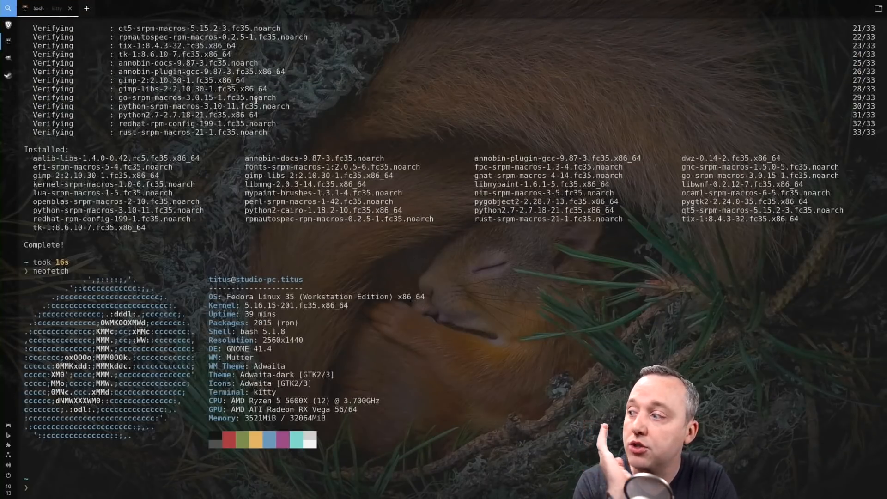
{"action": "type", "text": "sudo"}
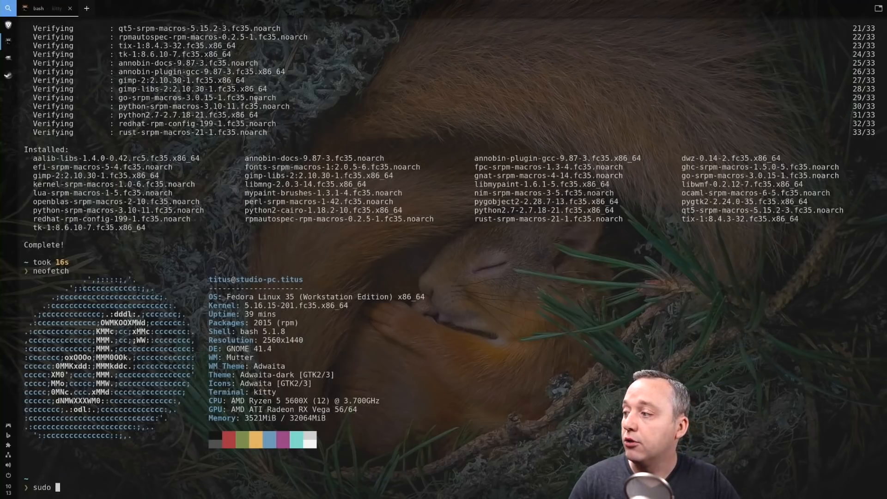
{"action": "type", "text": "dnf install steam"}
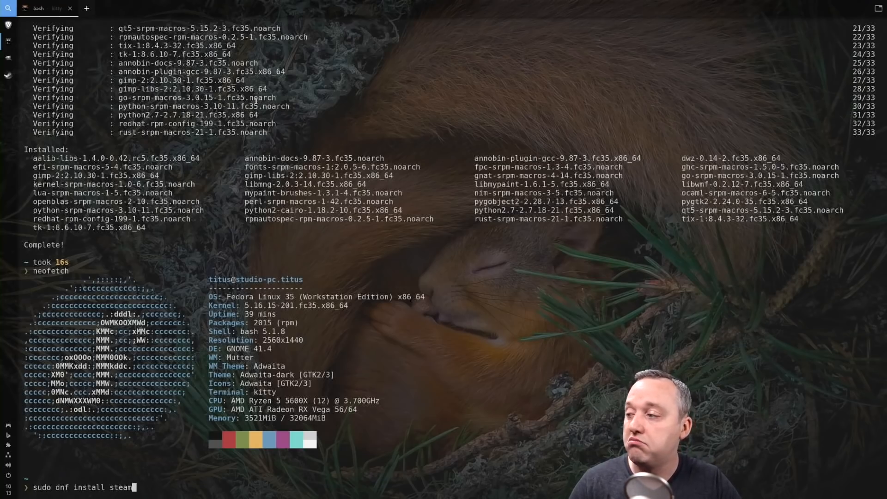